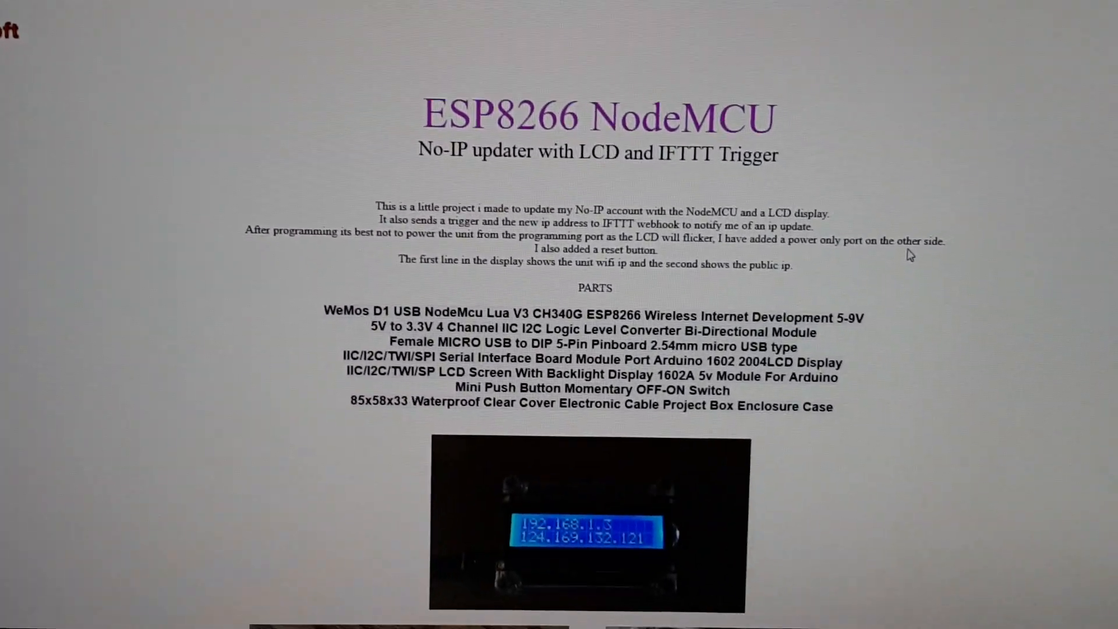
pyautogui.scroll(-3)
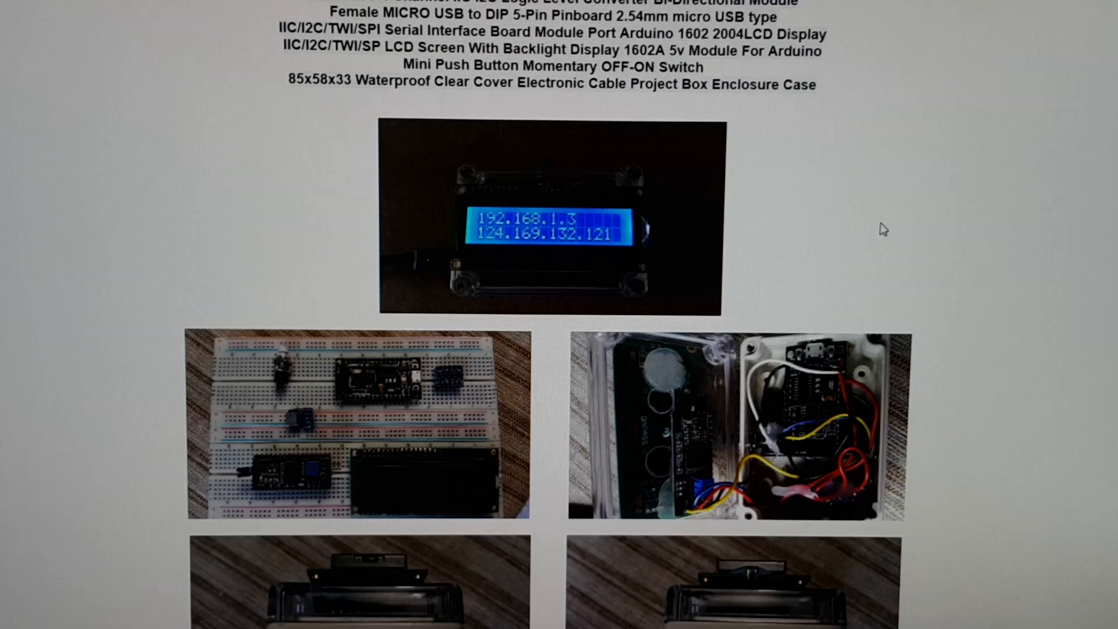
pyautogui.scroll(-3)
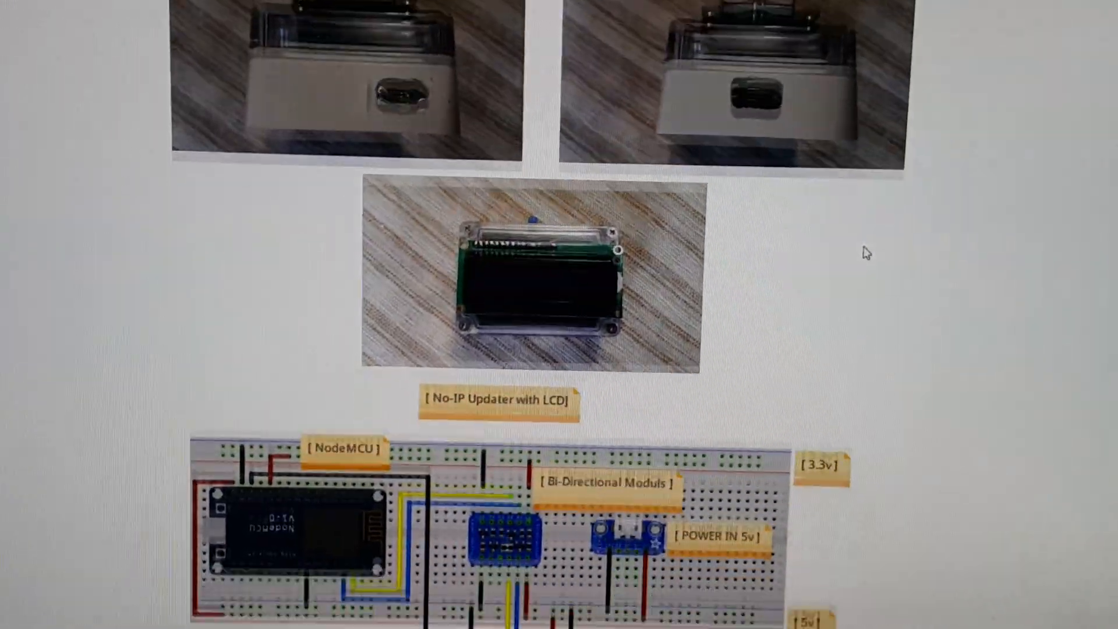
pyautogui.scroll(-3)
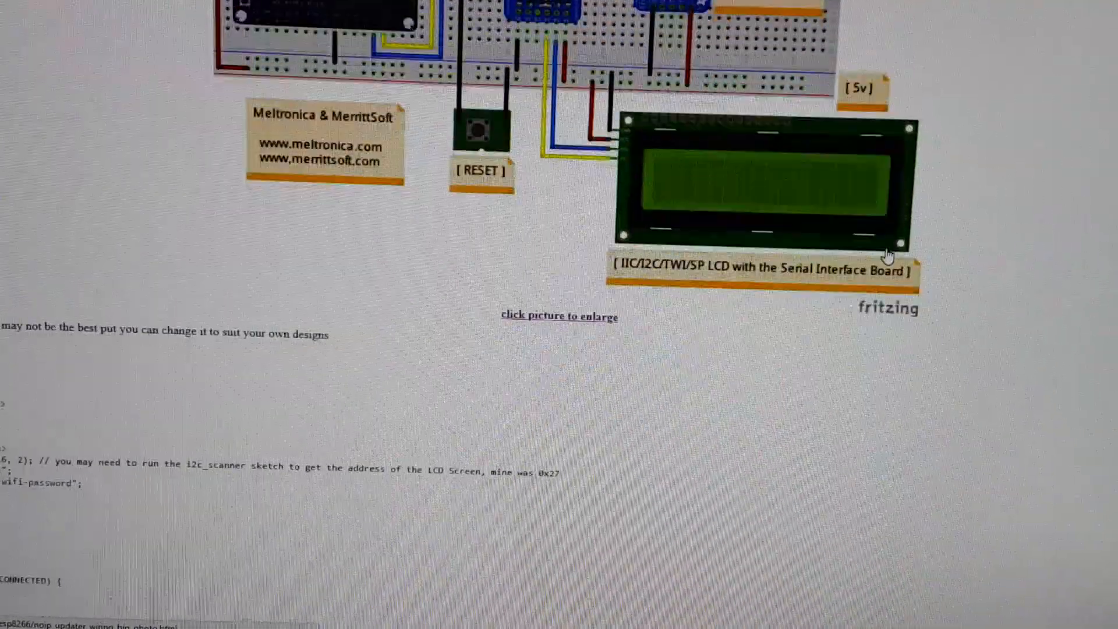